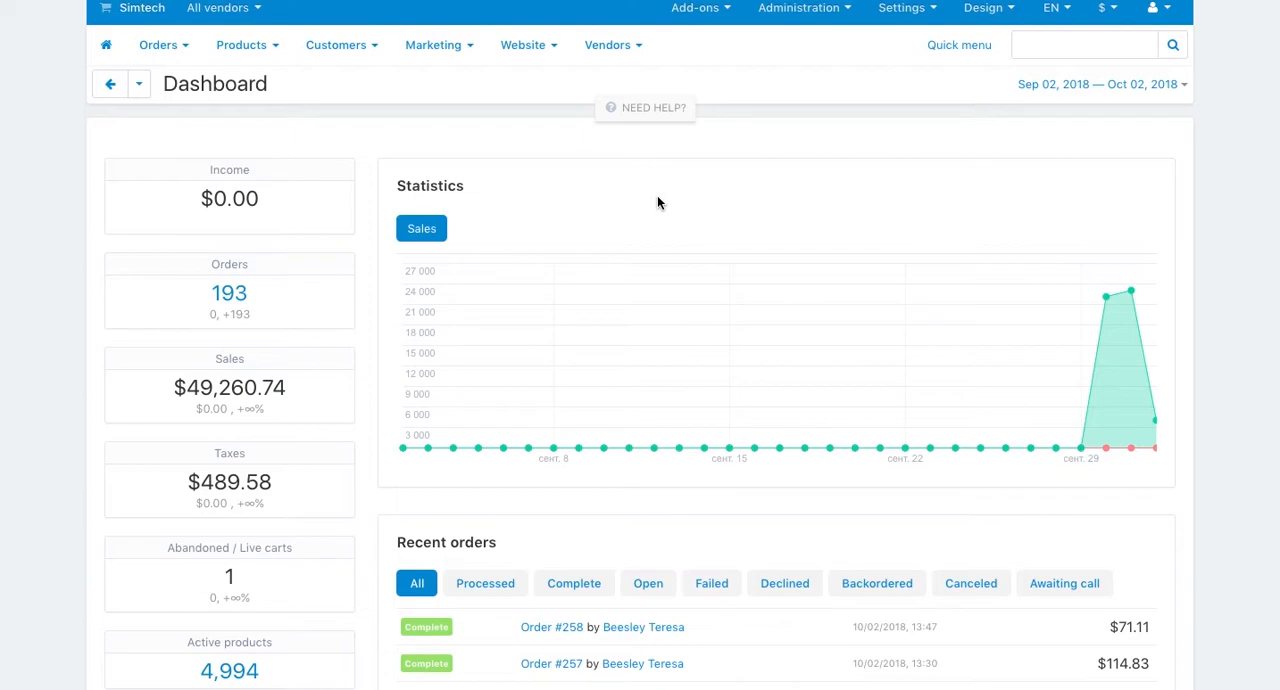
mouse_move(570, 192)
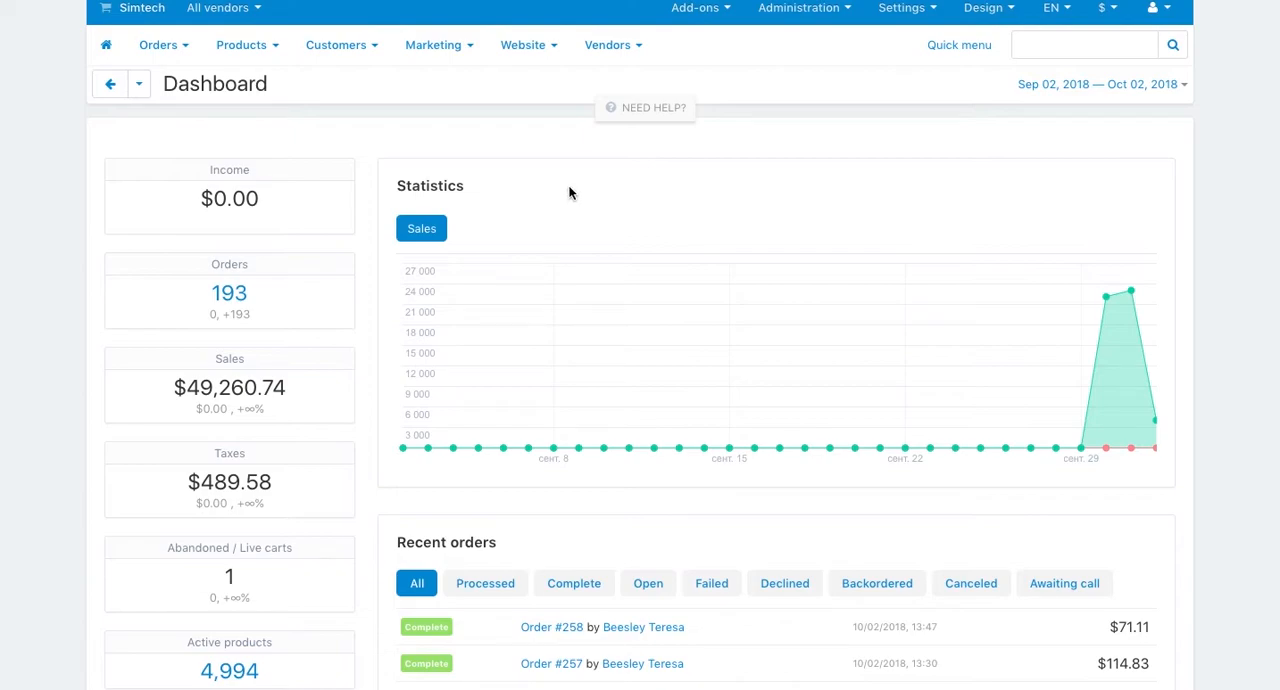
Step: Review the RMA add-on's settings from Manage add-ons and cancel without changes
click(158, 44)
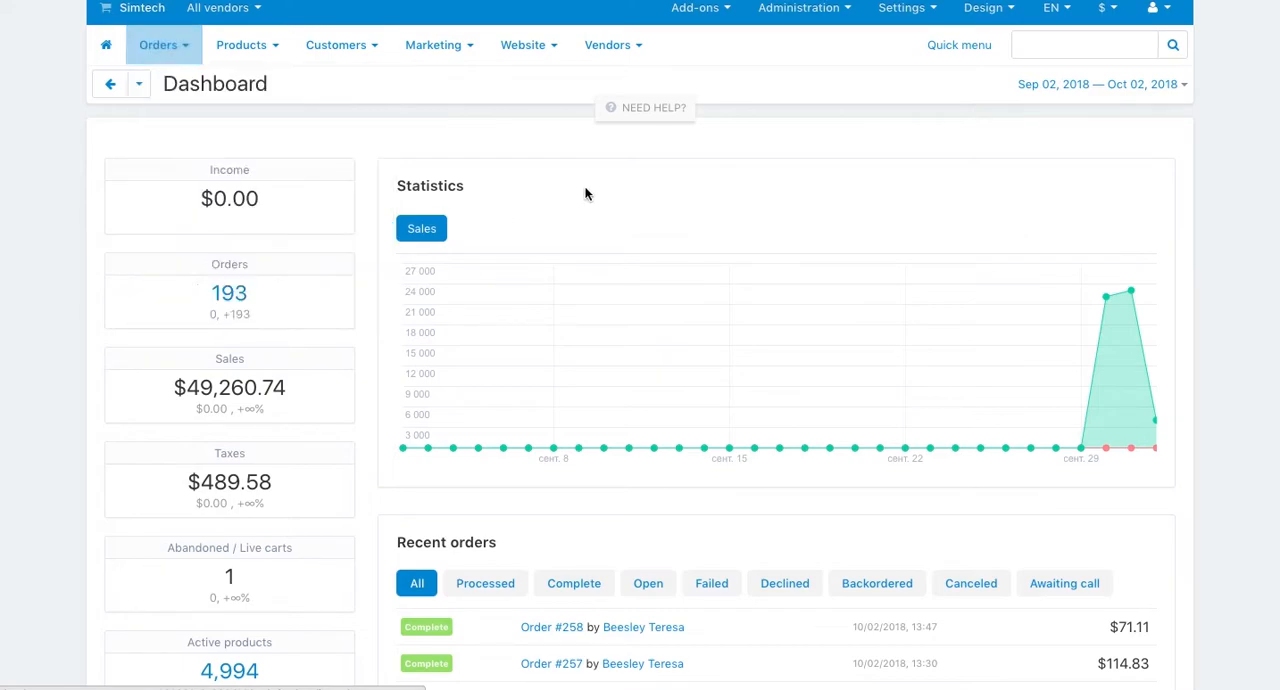
click(696, 8)
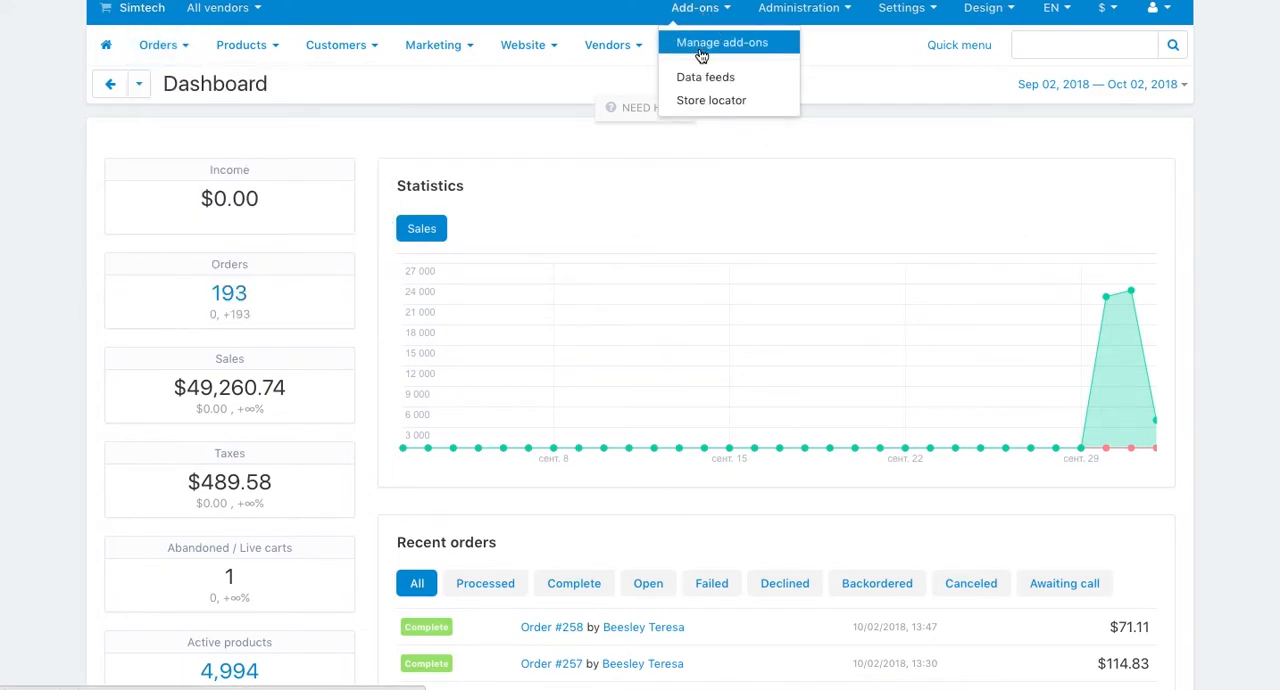
click(722, 42)
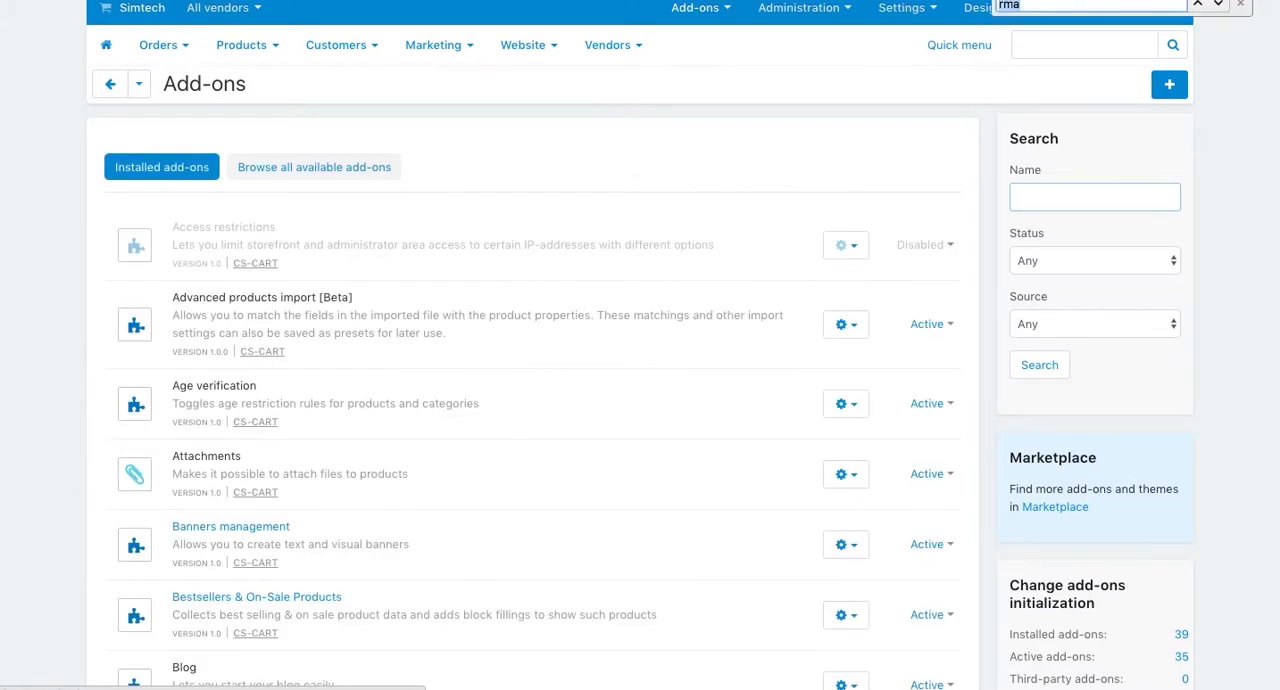
scroll(down, 3)
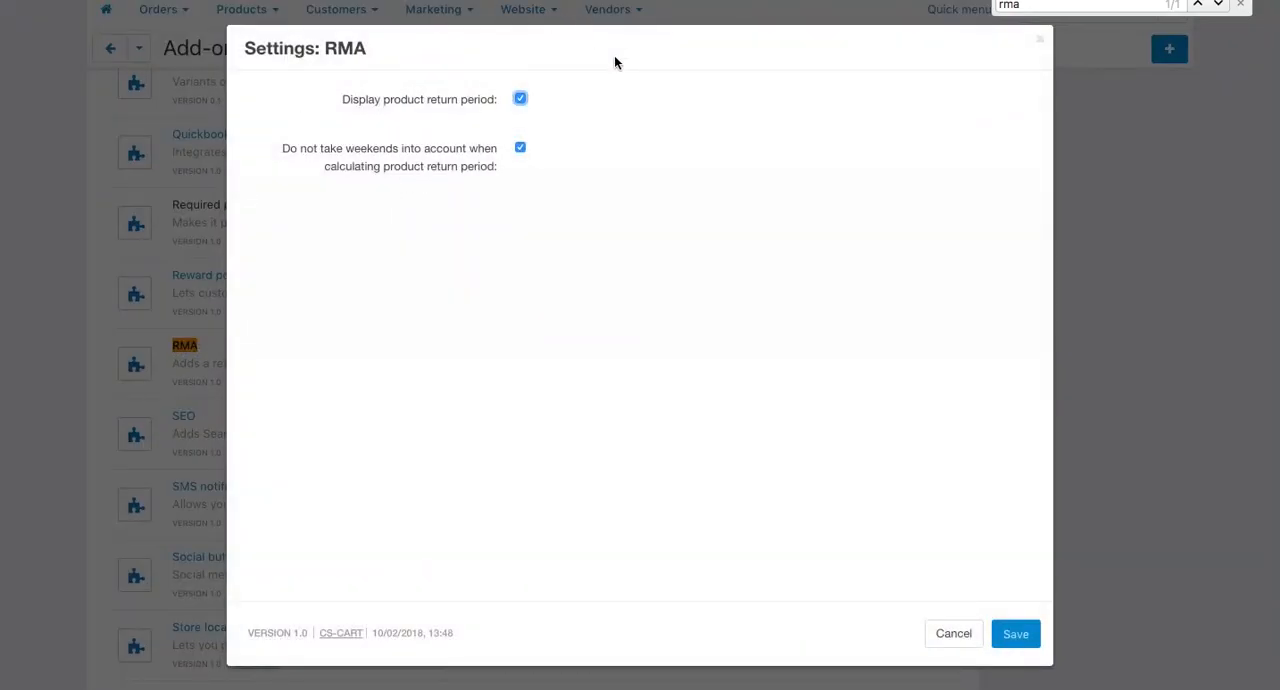
mouse_move(952, 632)
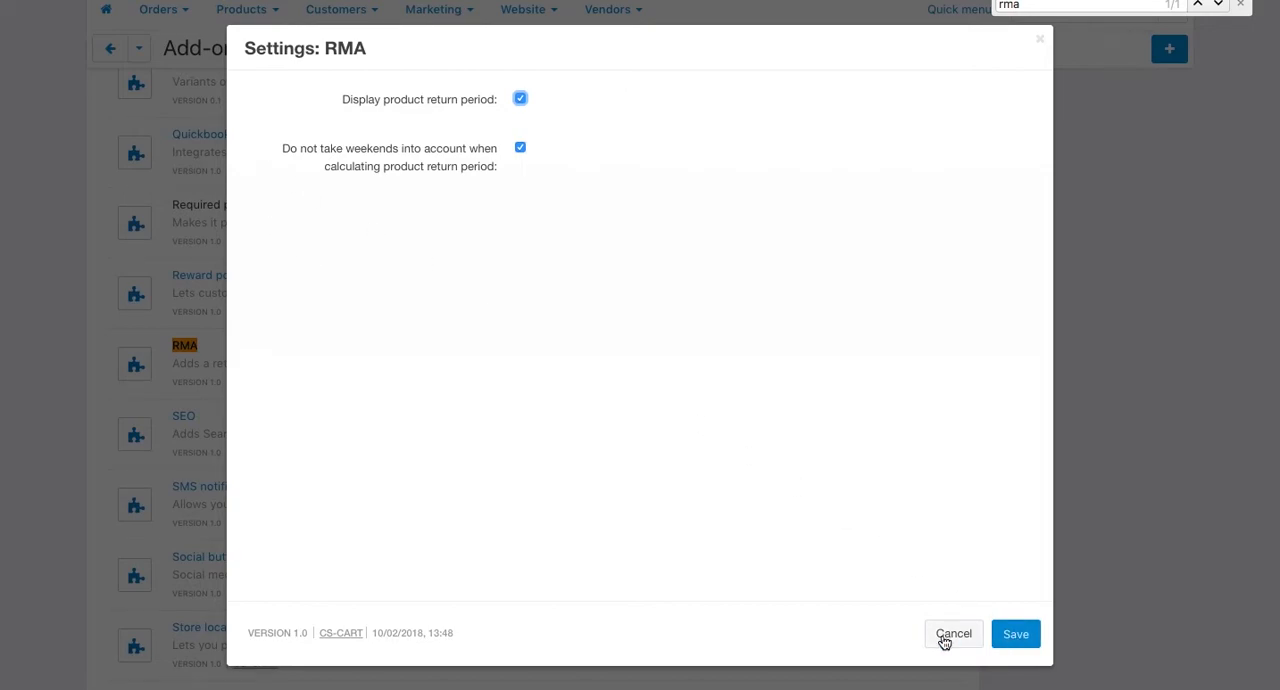
click(952, 632)
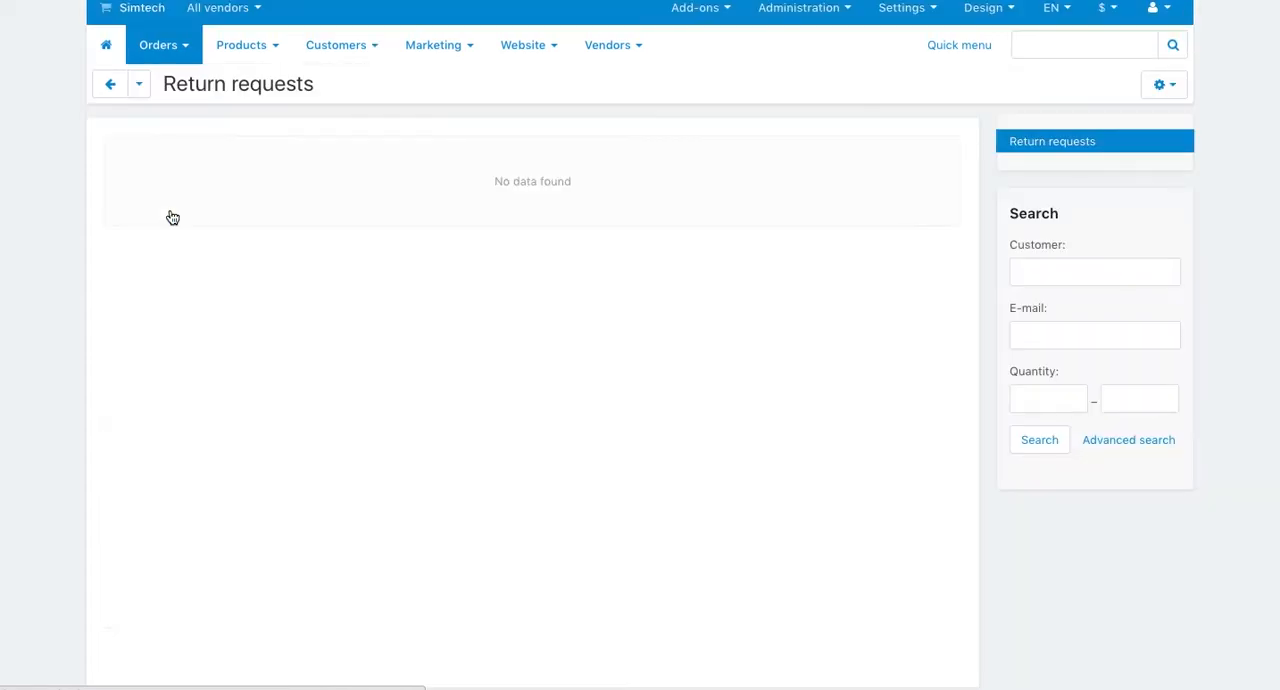
mouse_move(1072, 140)
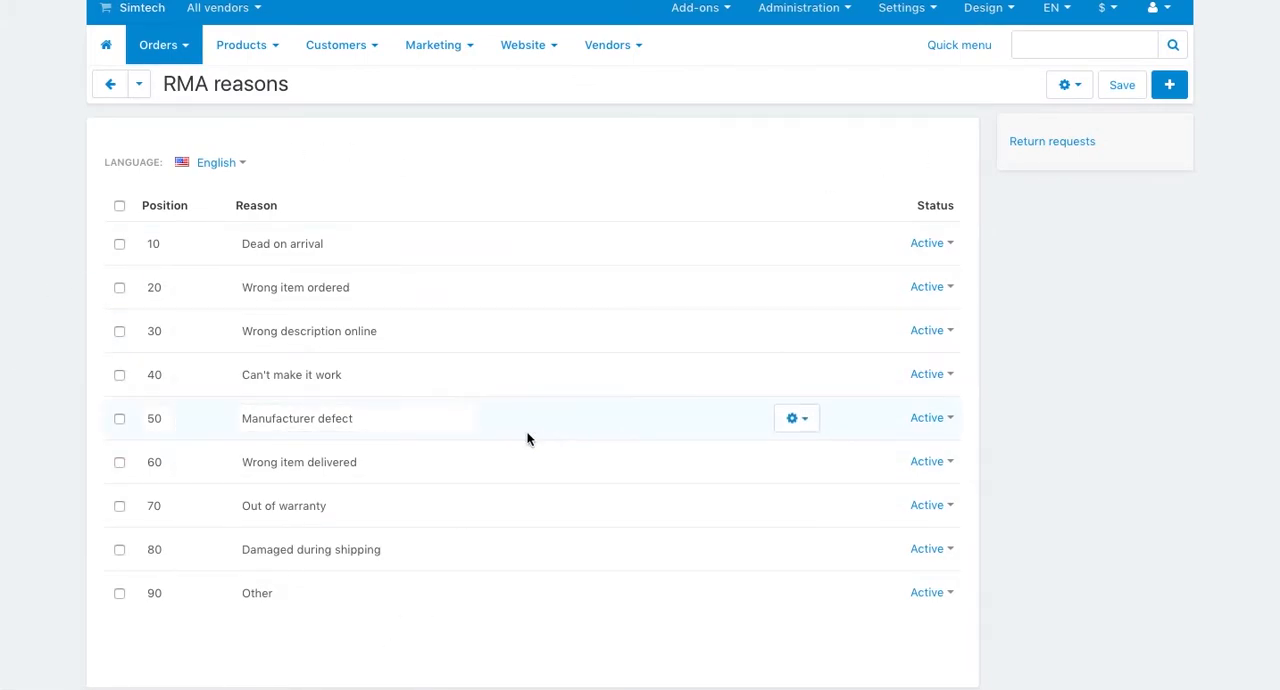
mouse_move(1168, 84)
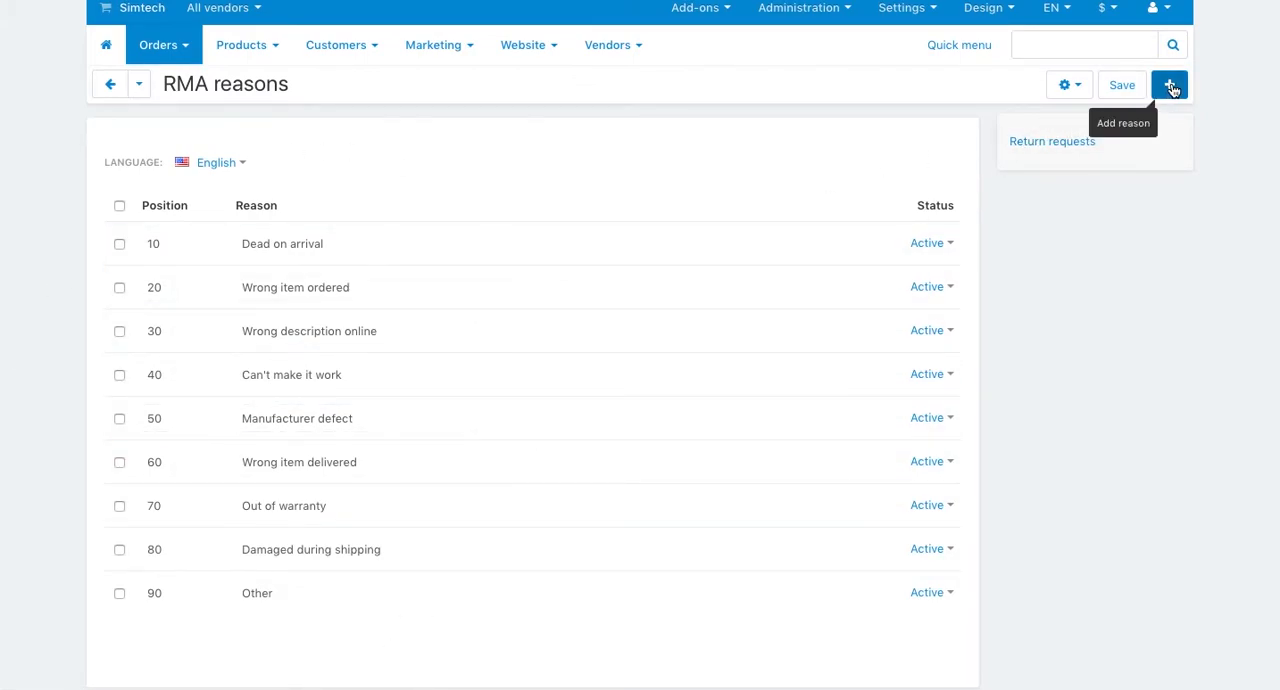
Step: View the RMA actions list (Replace item, Refund) via the gear menu, then another RMA page
click(1068, 84)
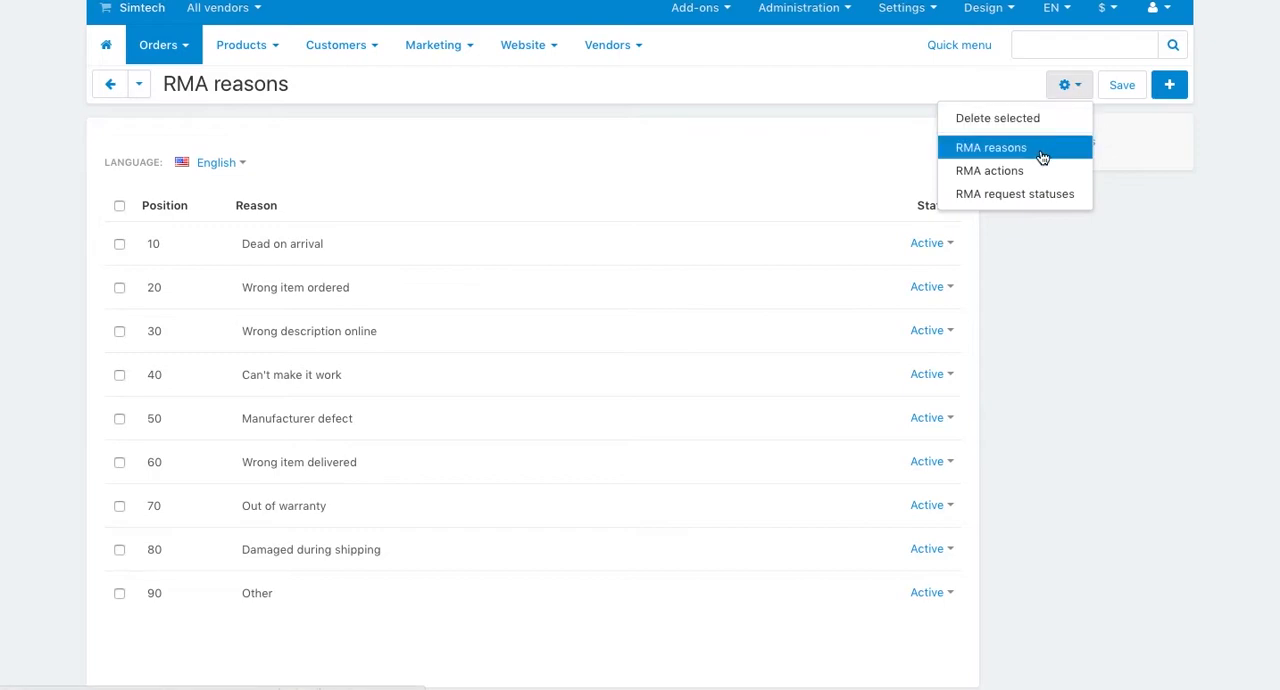
click(988, 170)
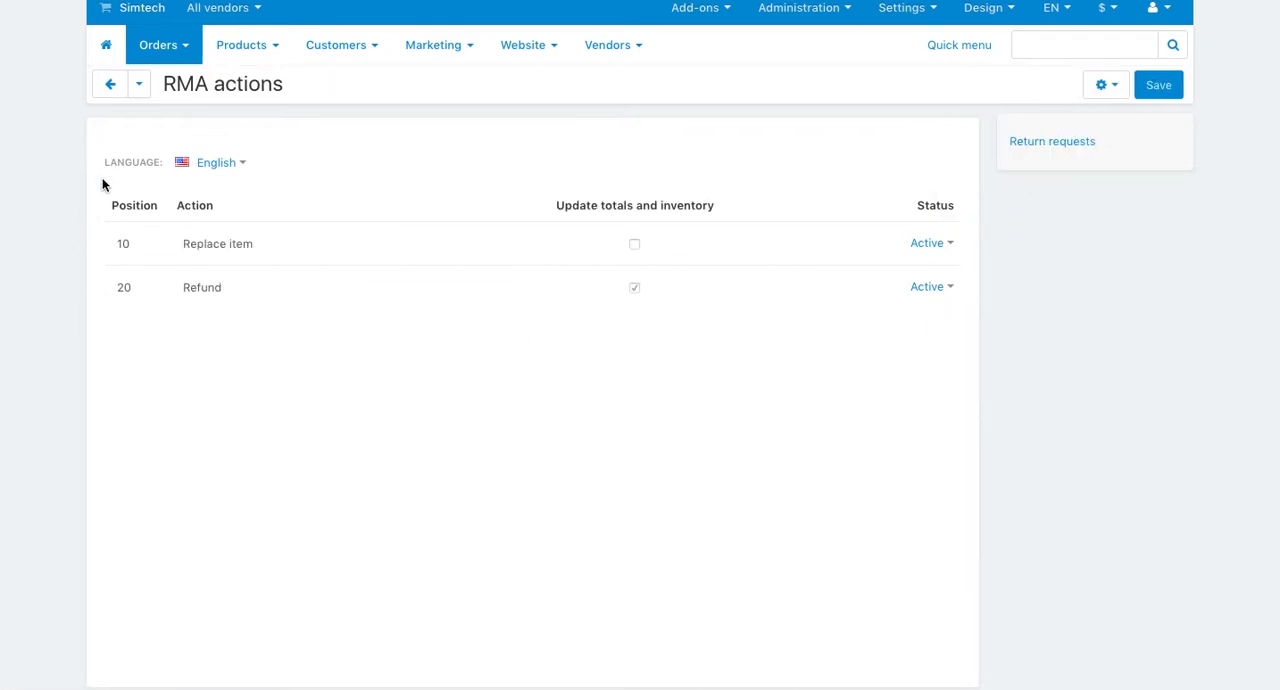
click(928, 244)
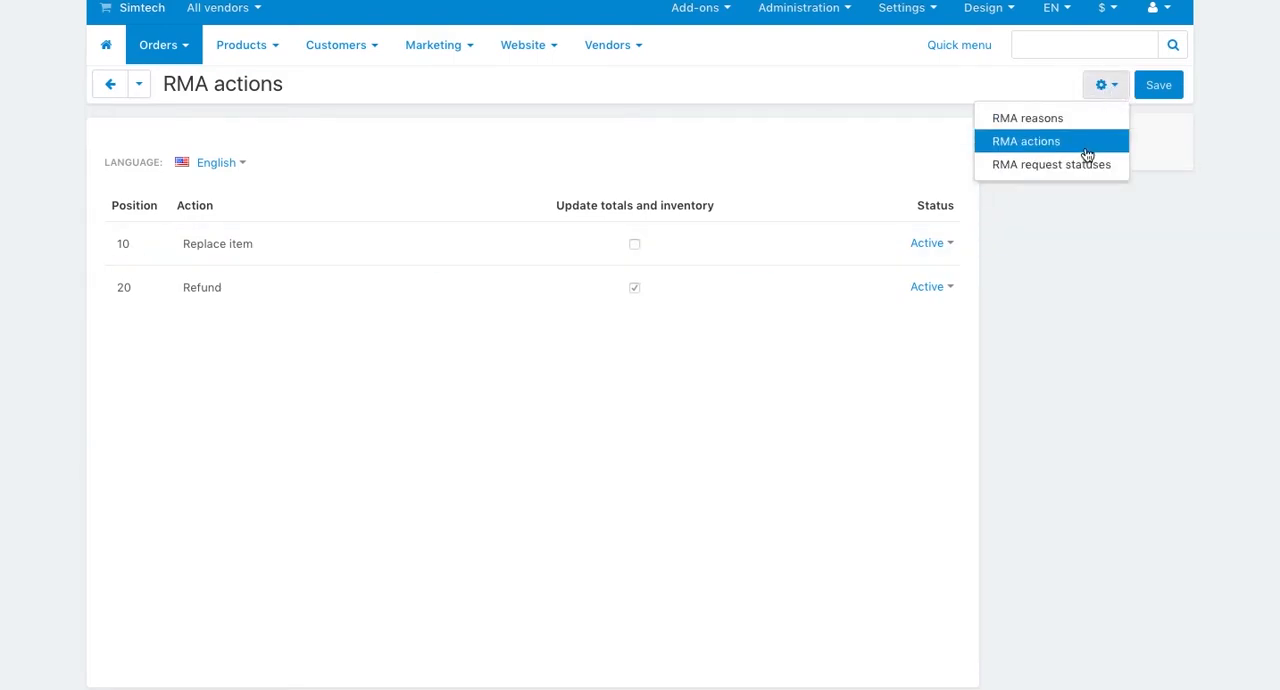
click(1052, 164)
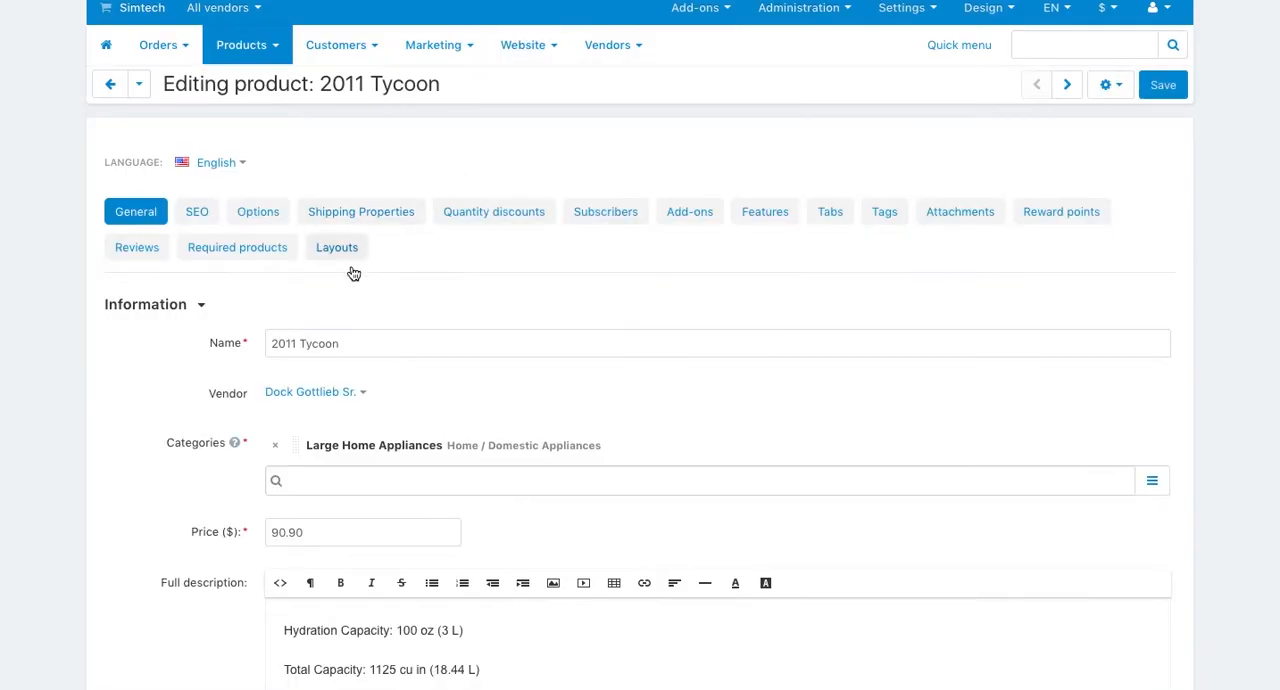
mouse_move(688, 212)
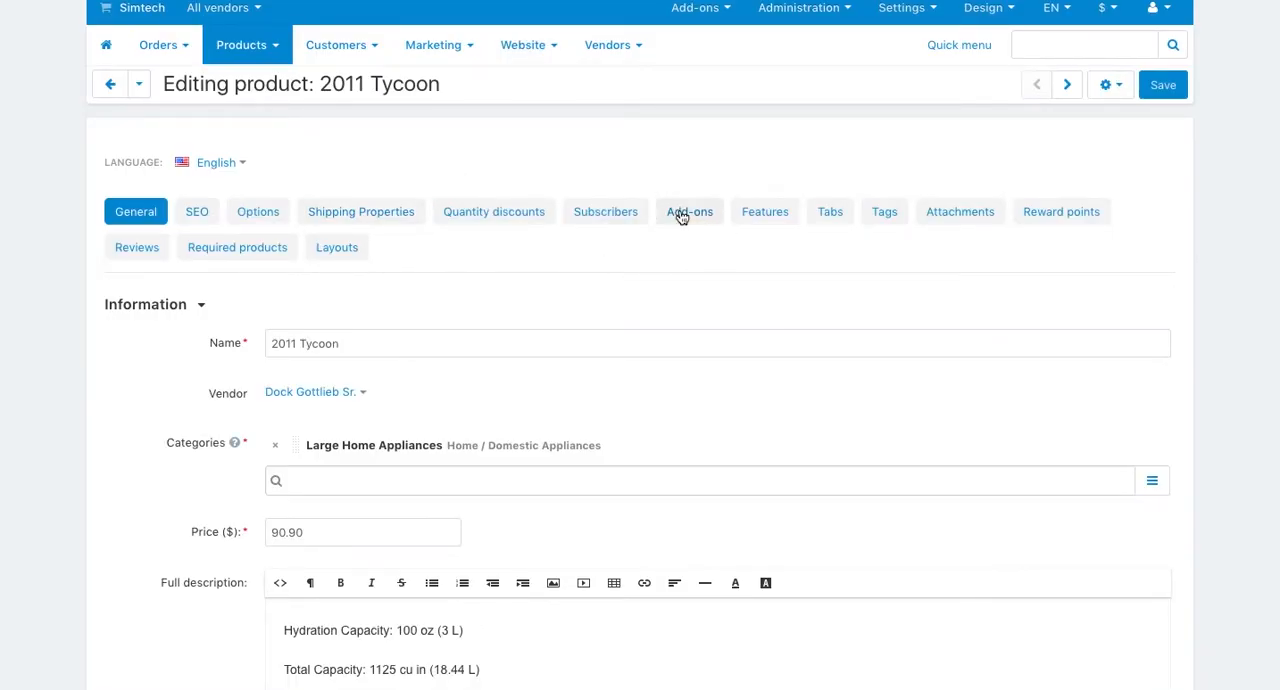
Step: Show 2011 Tycoon's add-on settings: returnable with a 10-day return period
click(688, 212)
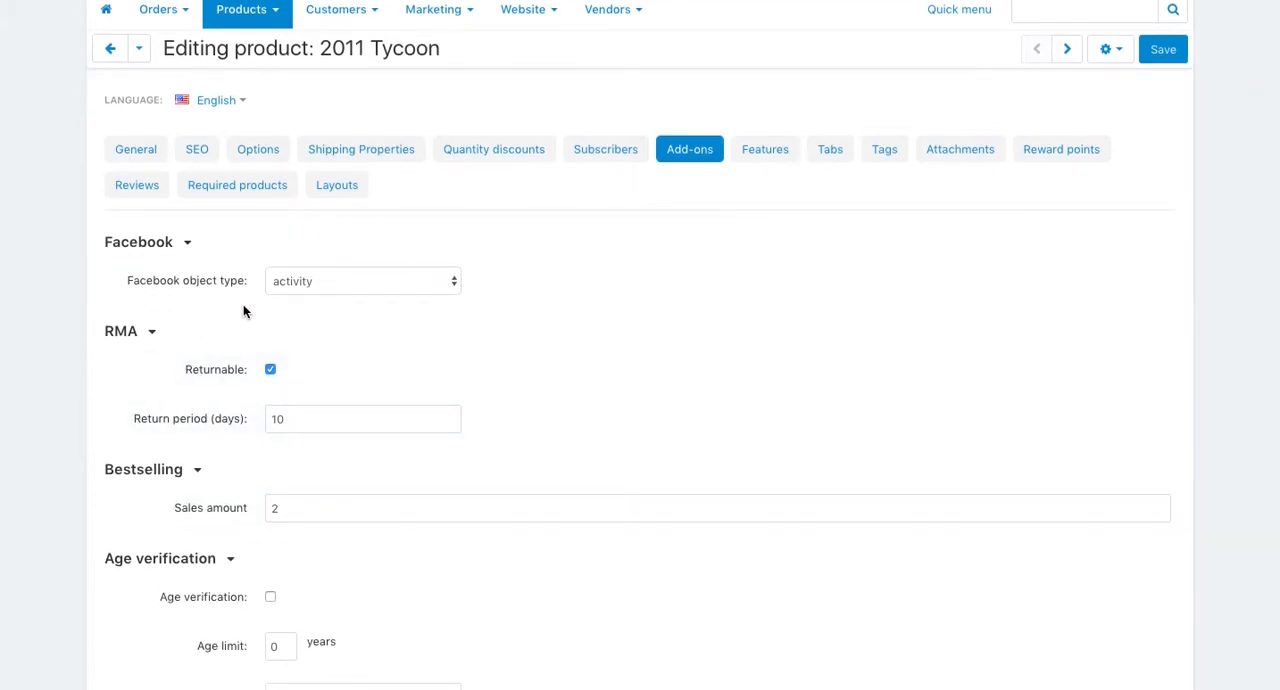
mouse_move(196, 396)
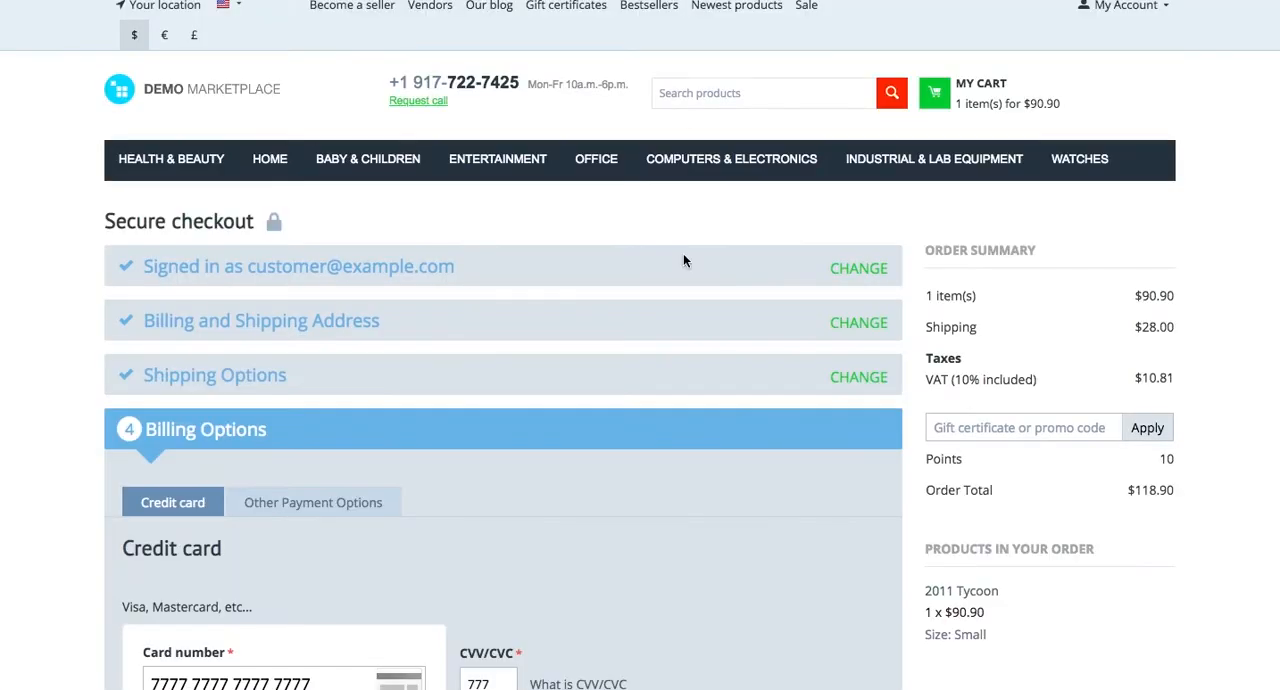
Step: Submit the customer's 2011 Tycoon order with credit card payment from the checkout page
scroll(down, 3)
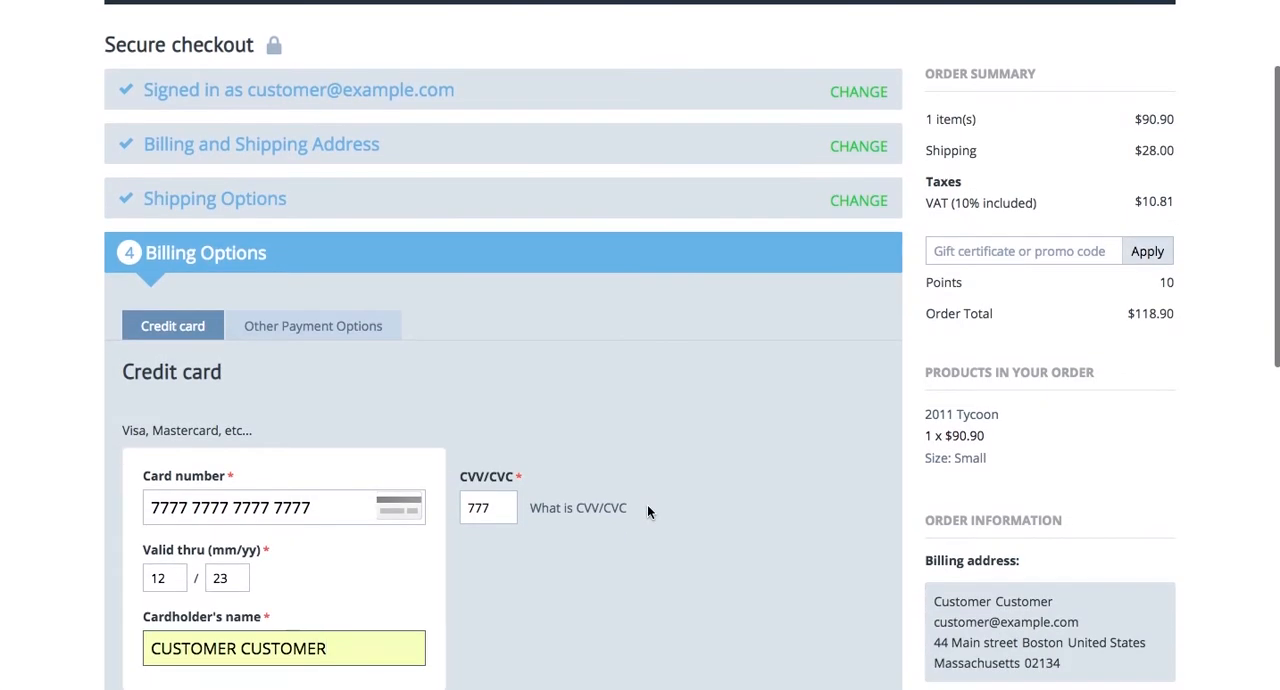
mouse_move(864, 464)
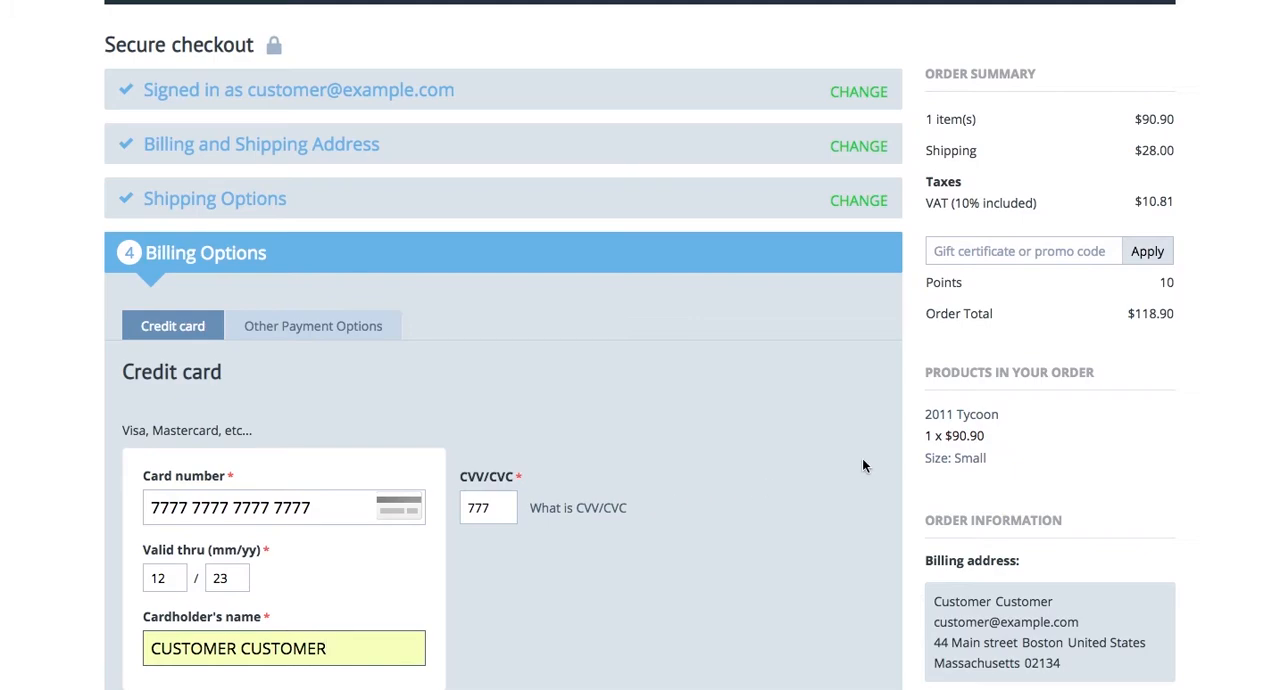
scroll(down, 3)
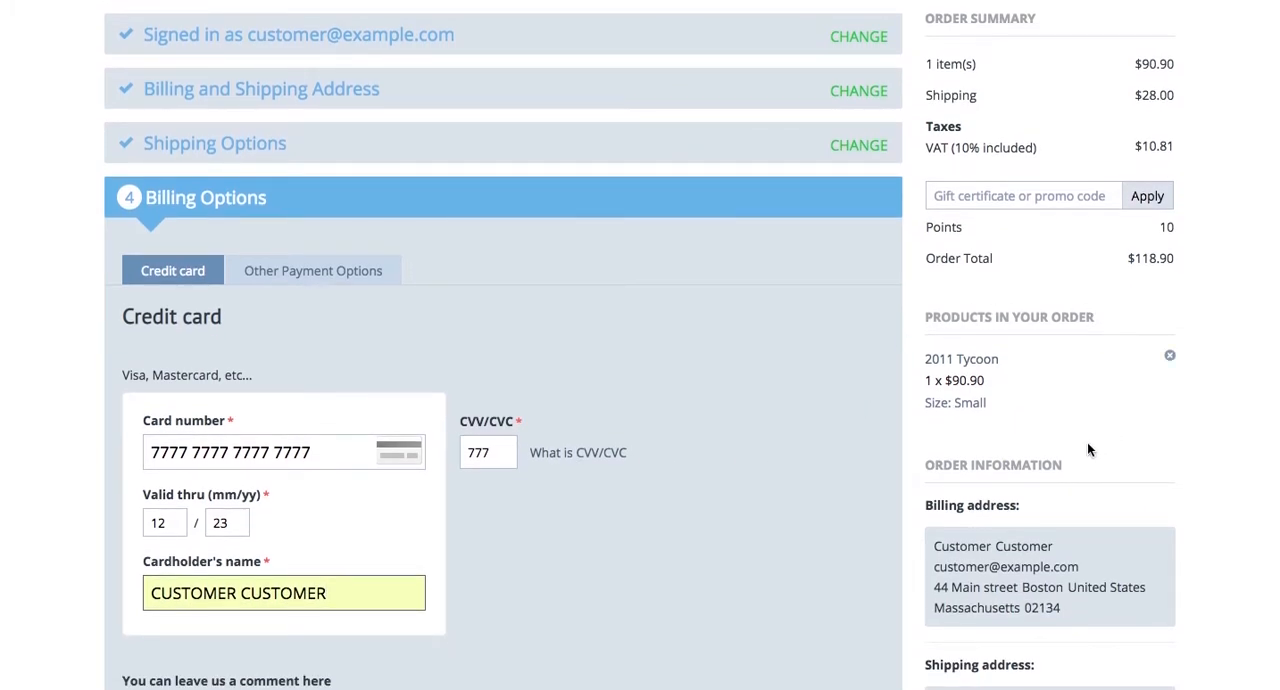
scroll(down, 3)
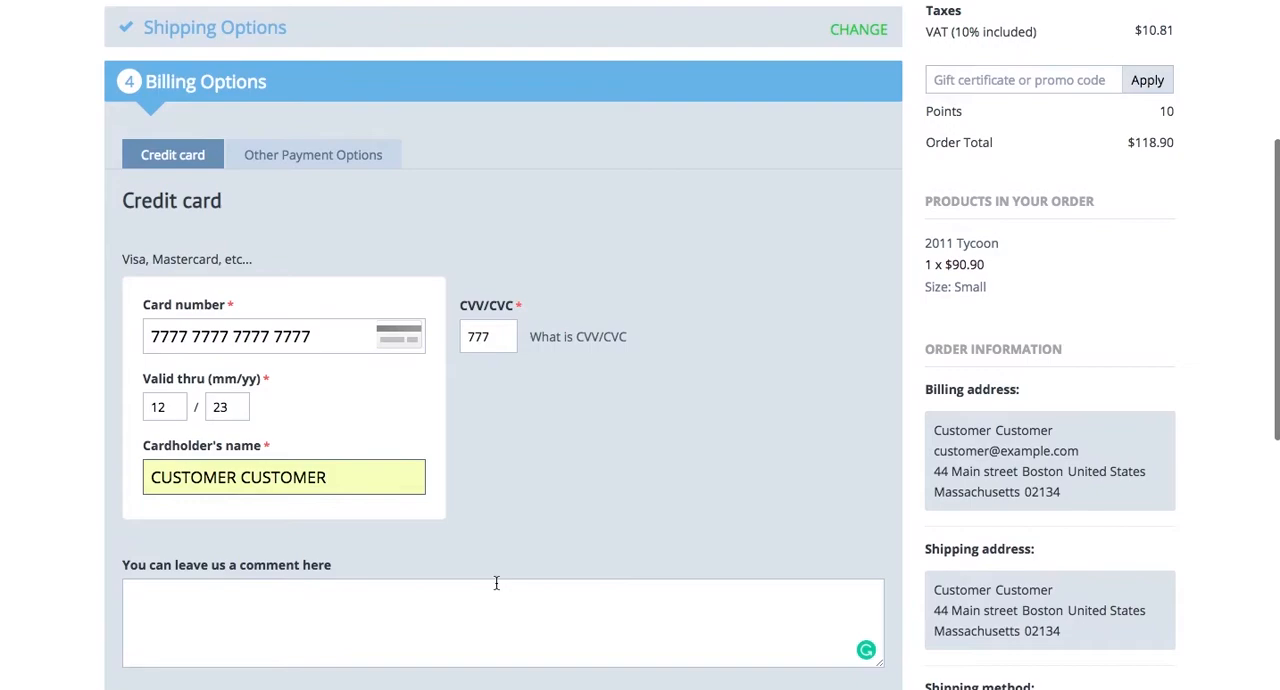
scroll(down, 3)
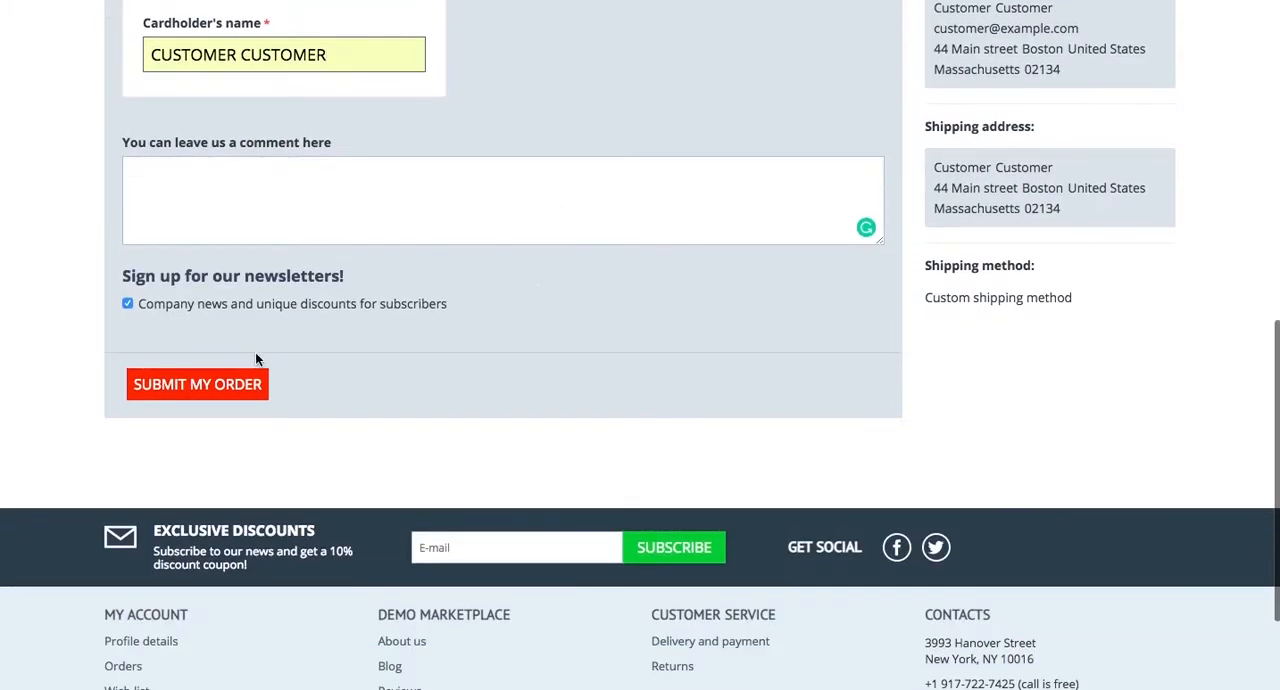
click(196, 384)
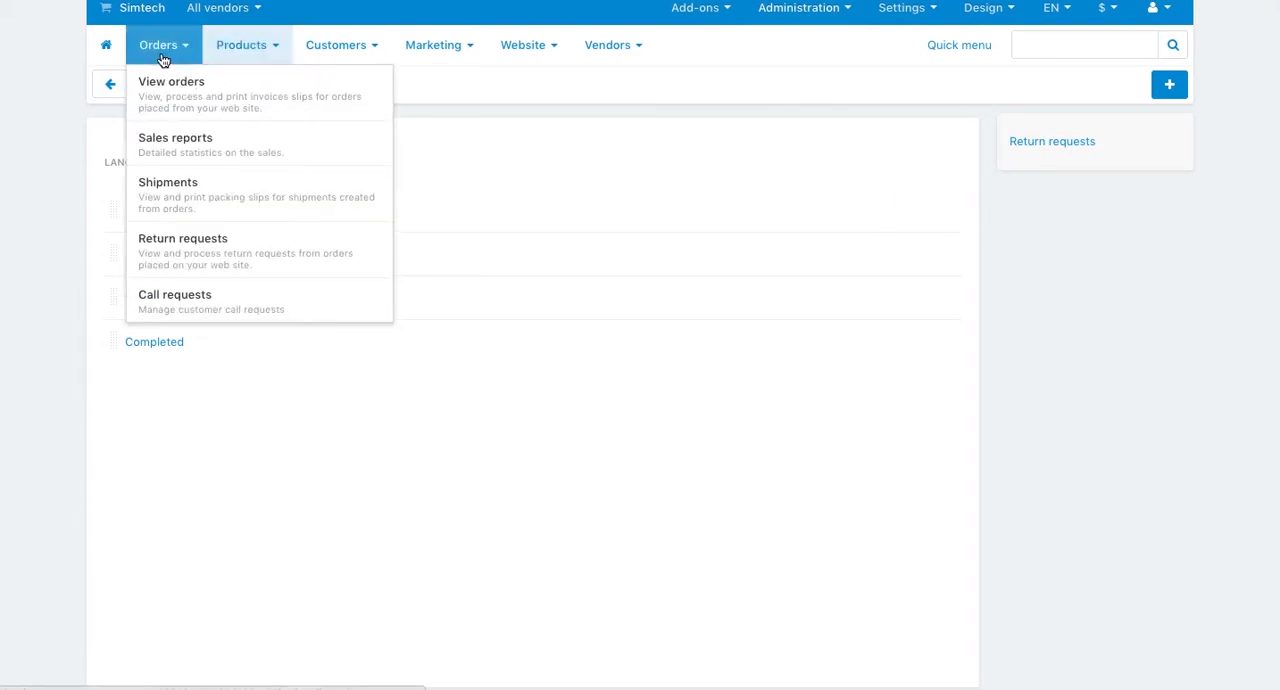
Step: In the admin orders list, change order #260's status from Open to Complete
click(172, 80)
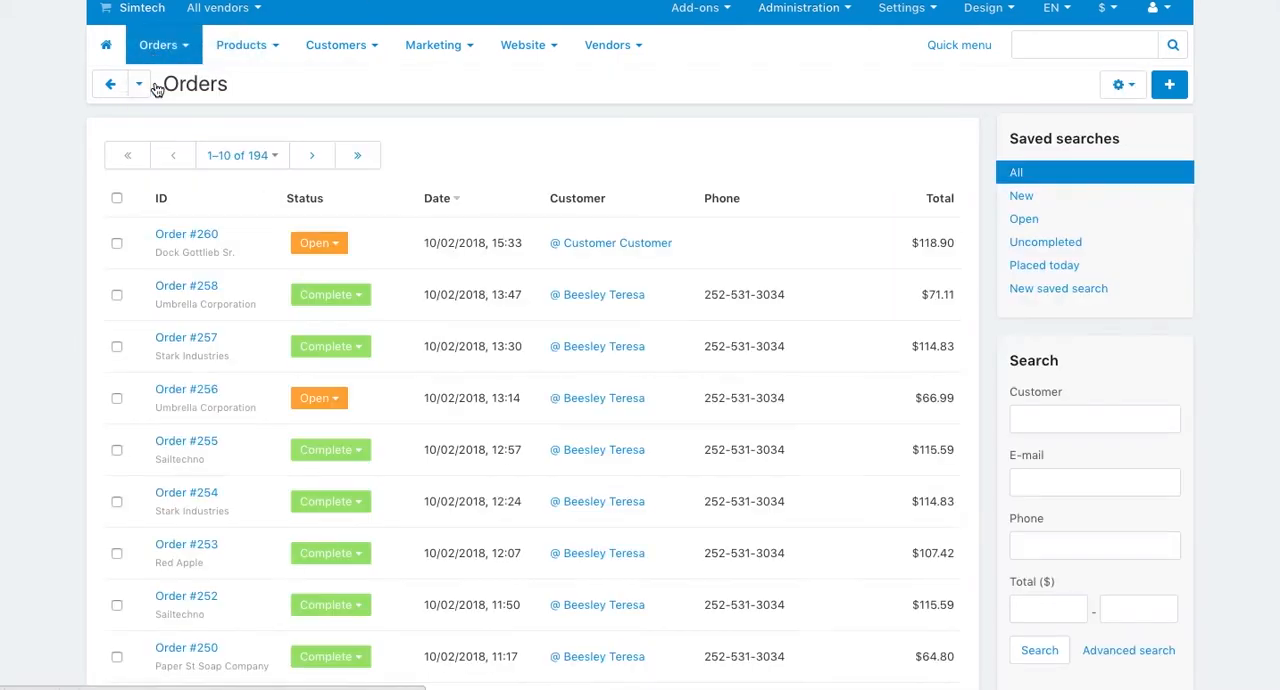
click(318, 242)
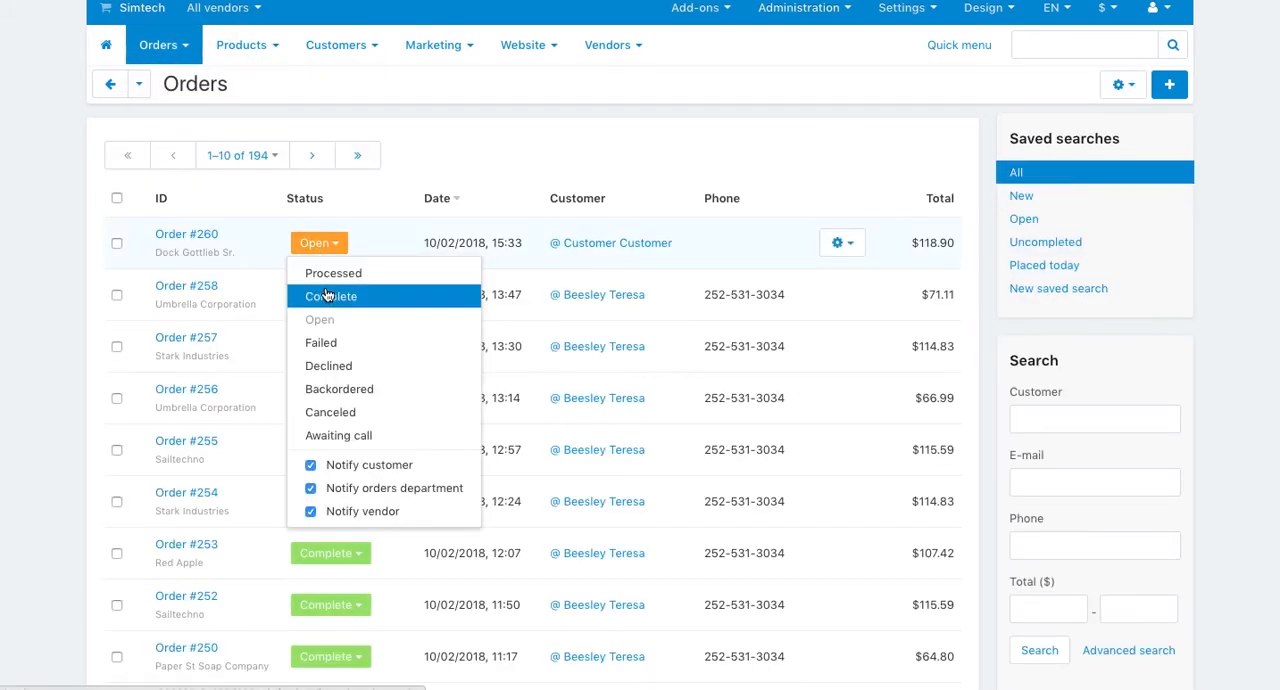
click(330, 296)
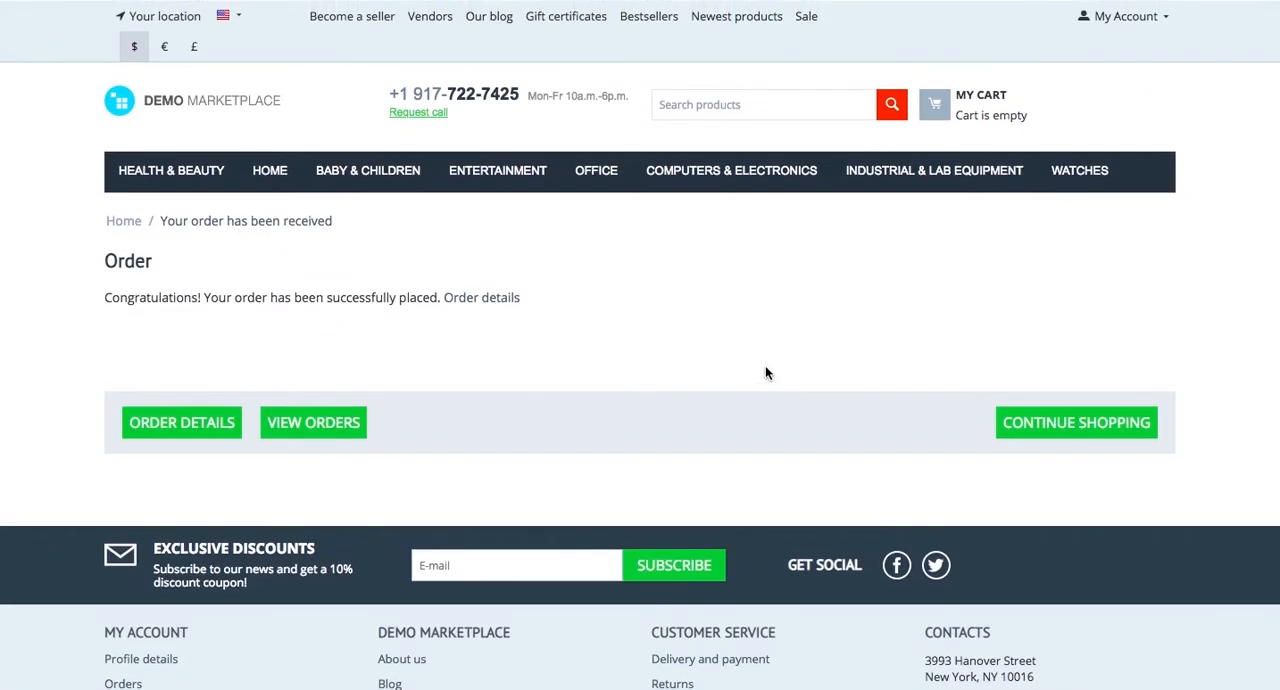
Step: From My Account orders, start a replacement or refund request on order #260
click(1122, 16)
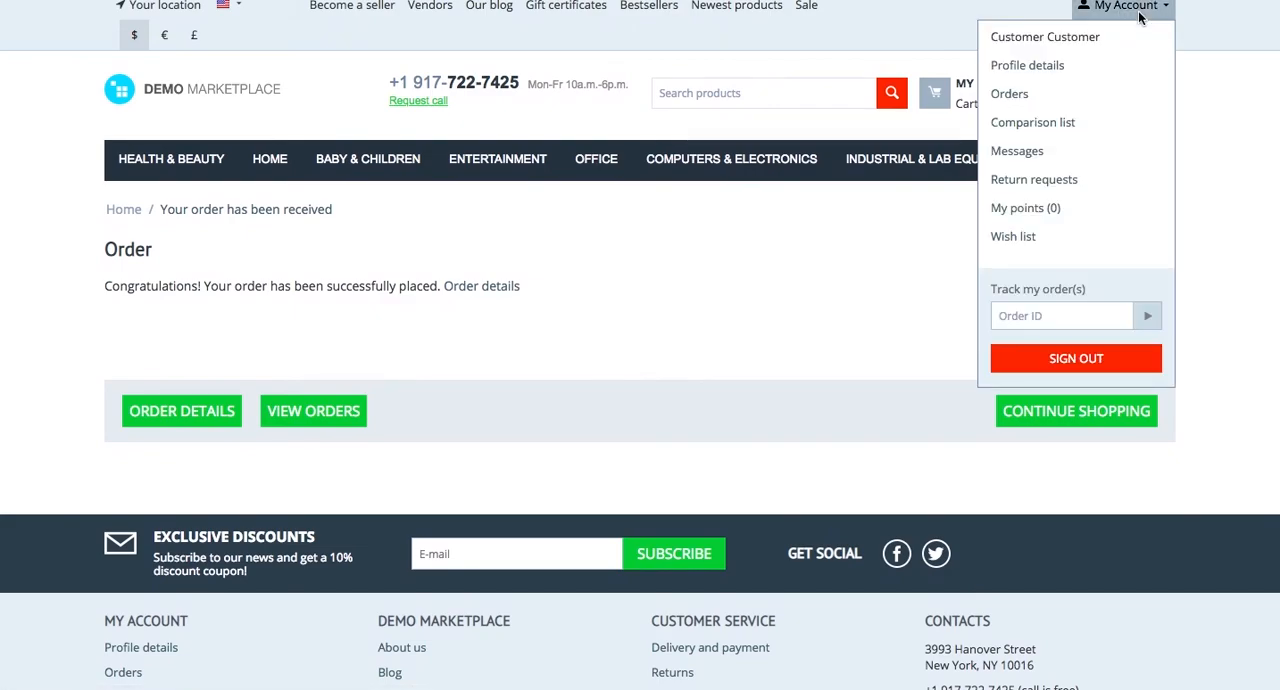
mouse_move(1008, 92)
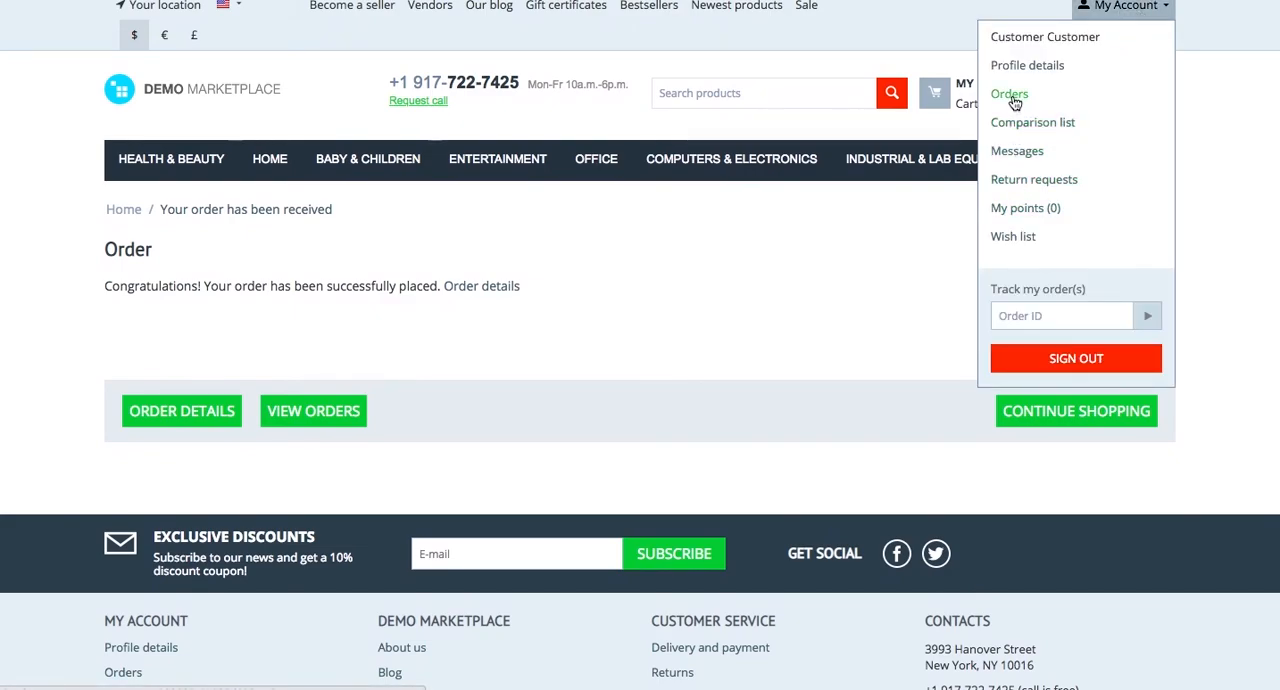
click(1008, 92)
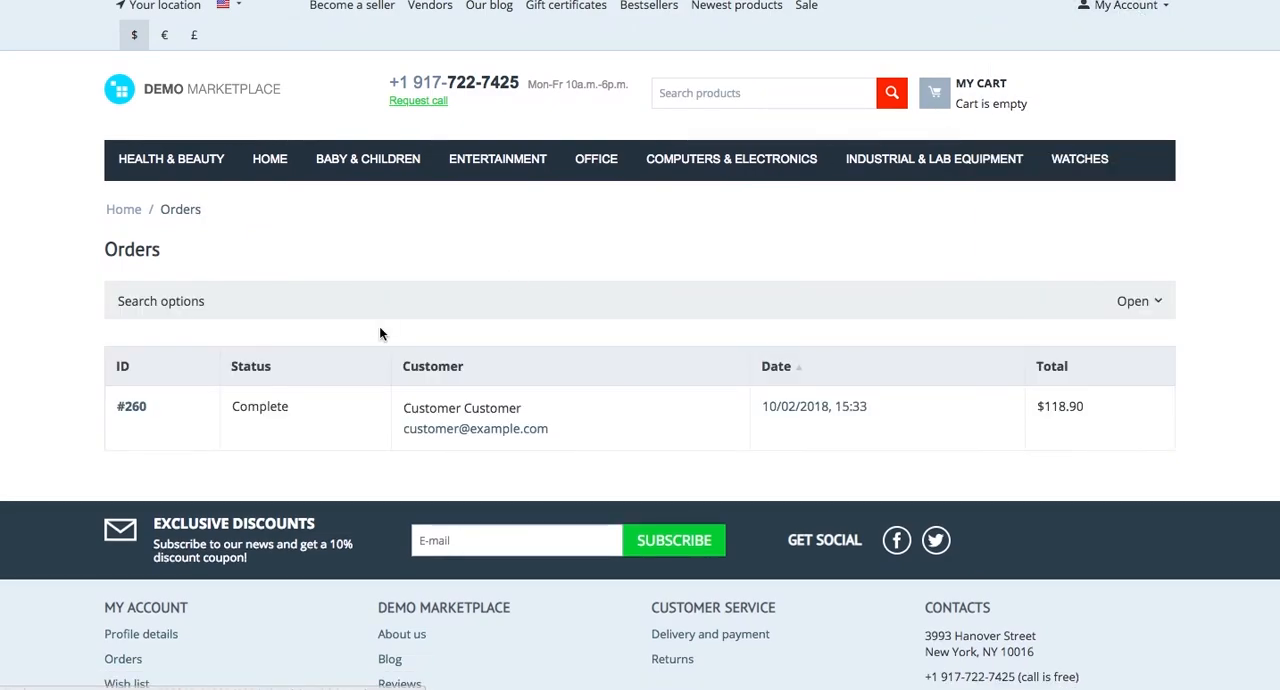
click(132, 406)
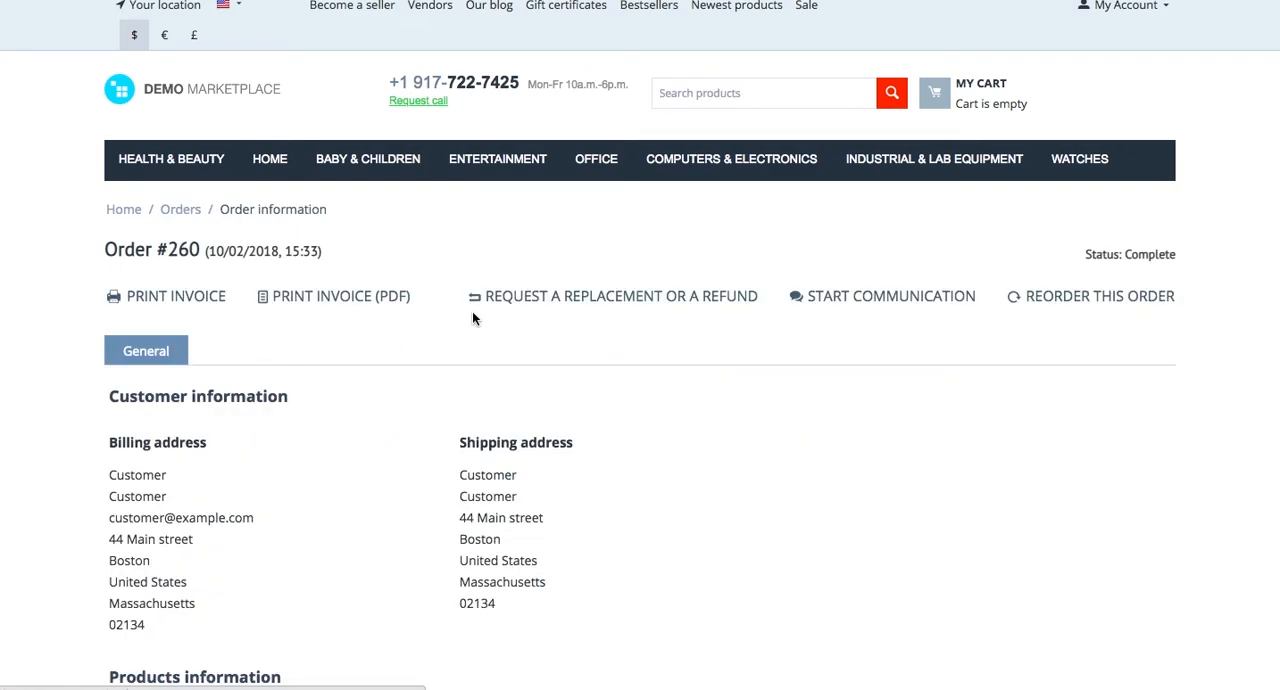
click(612, 296)
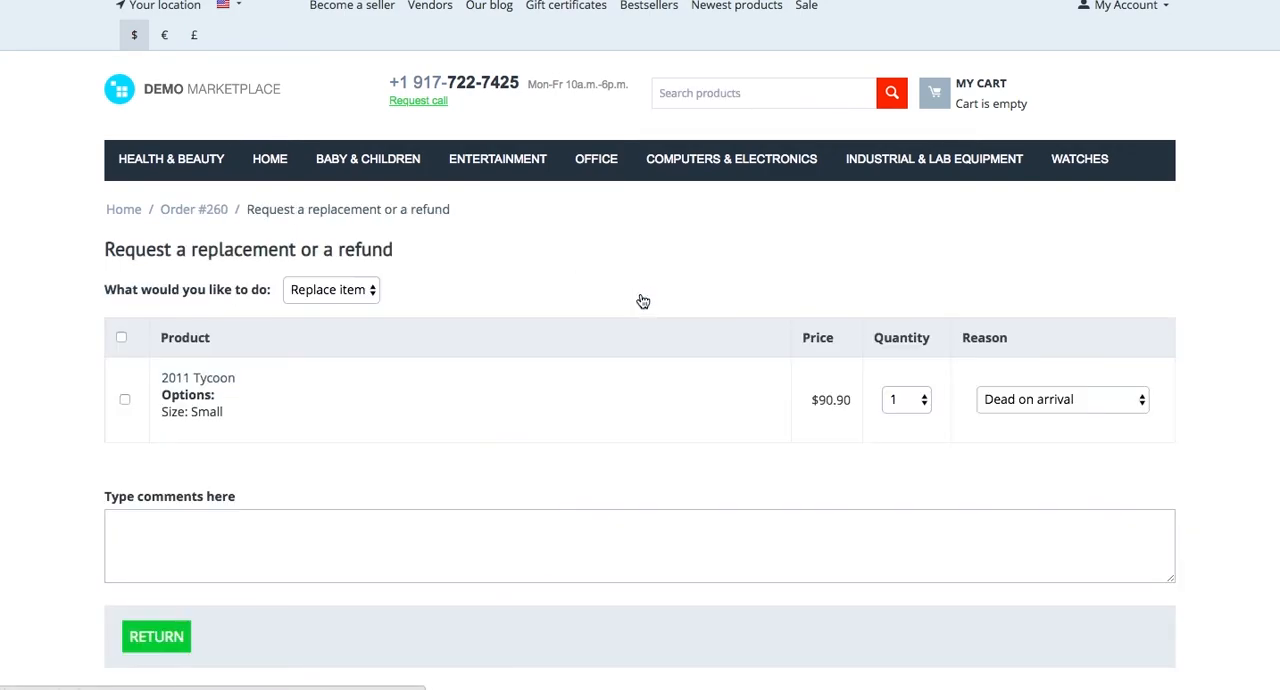
Step: Return the 2011 Tycoon for replacement with reason Can't make it work
click(124, 400)
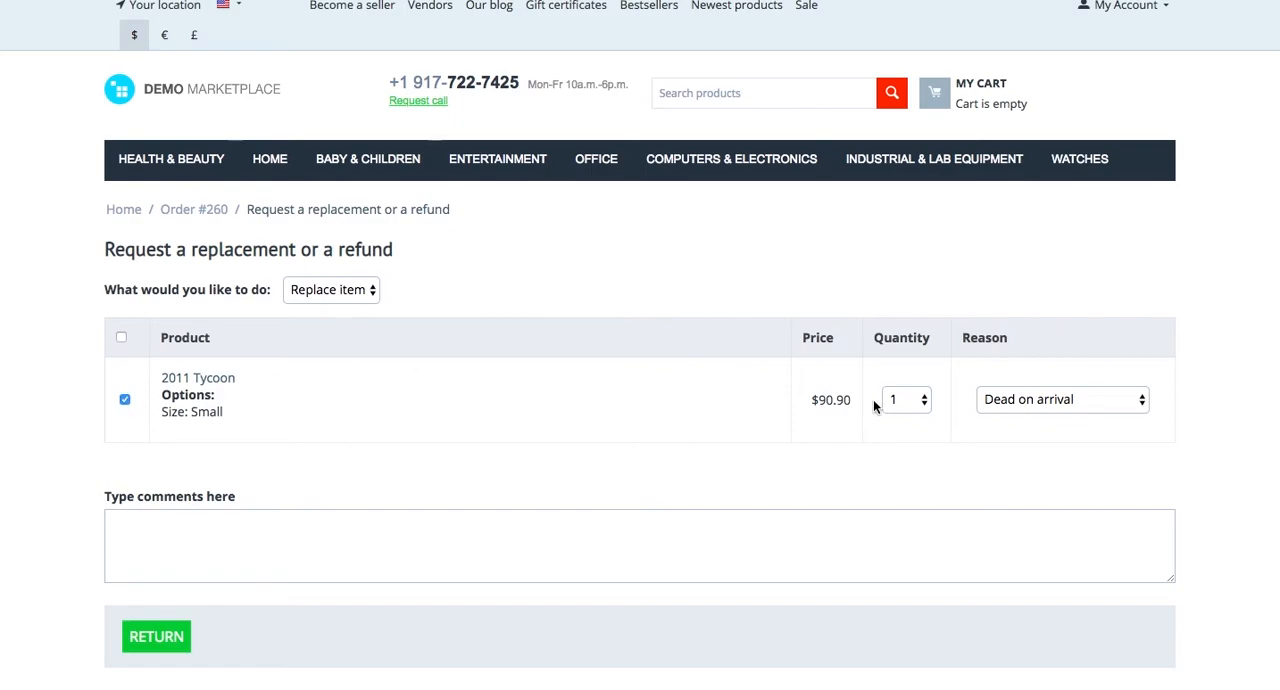
click(1060, 400)
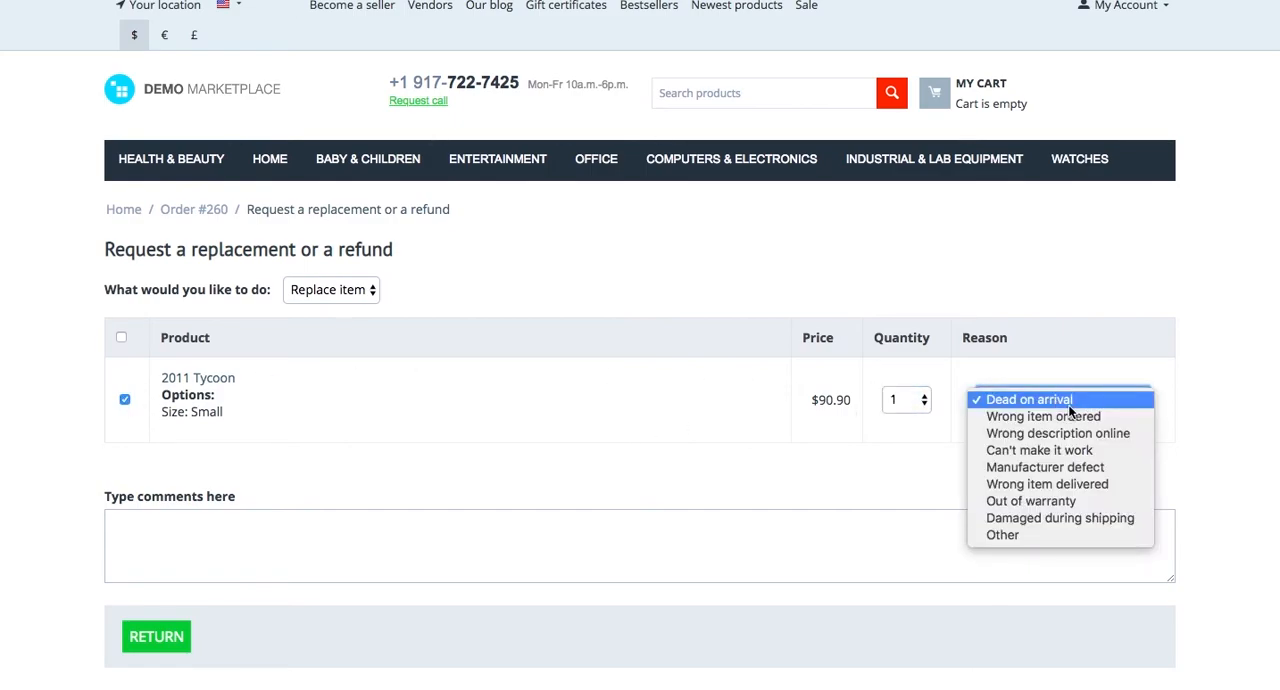
click(1040, 450)
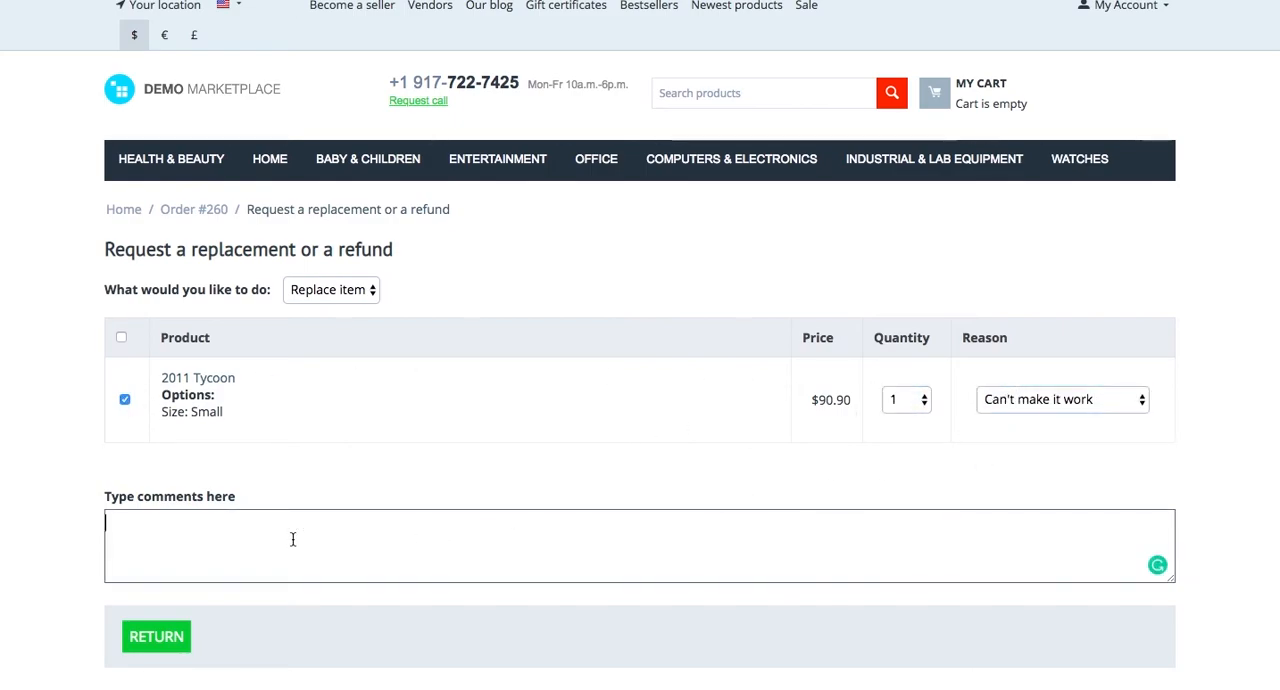
scroll(down, 3)
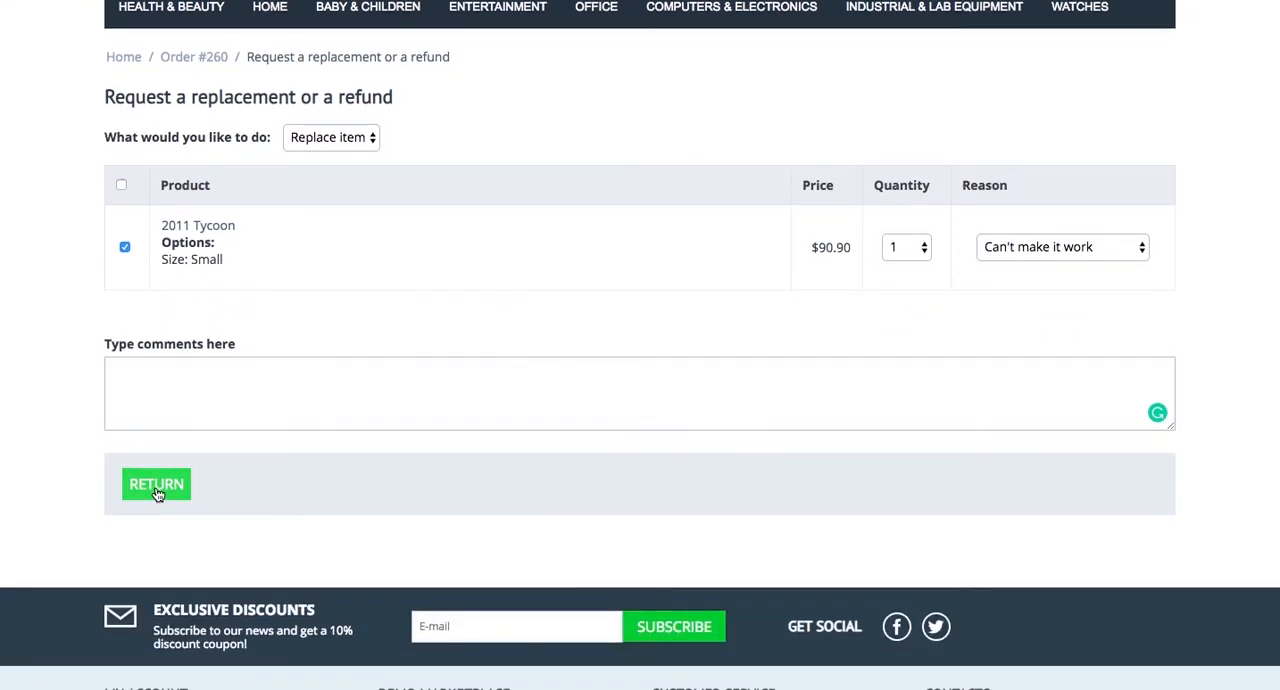
click(156, 482)
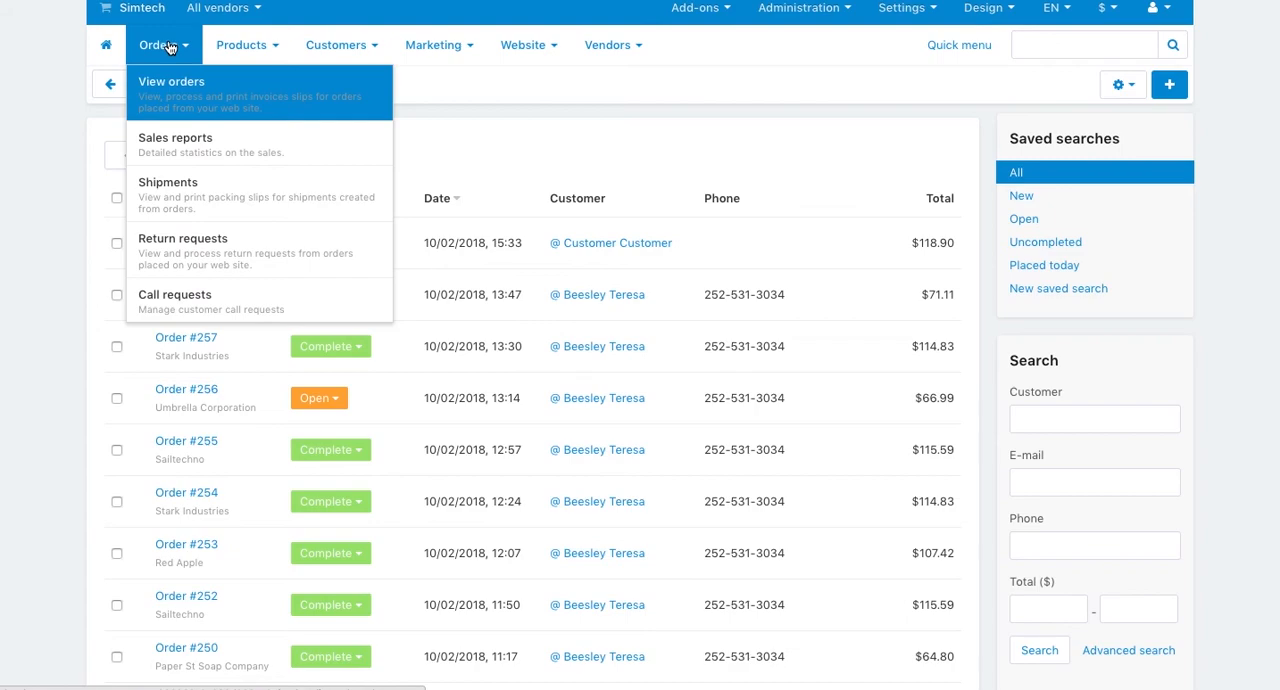
Step: List admin return requests, showing request #1 Replace item for order 260 as Requested
click(184, 238)
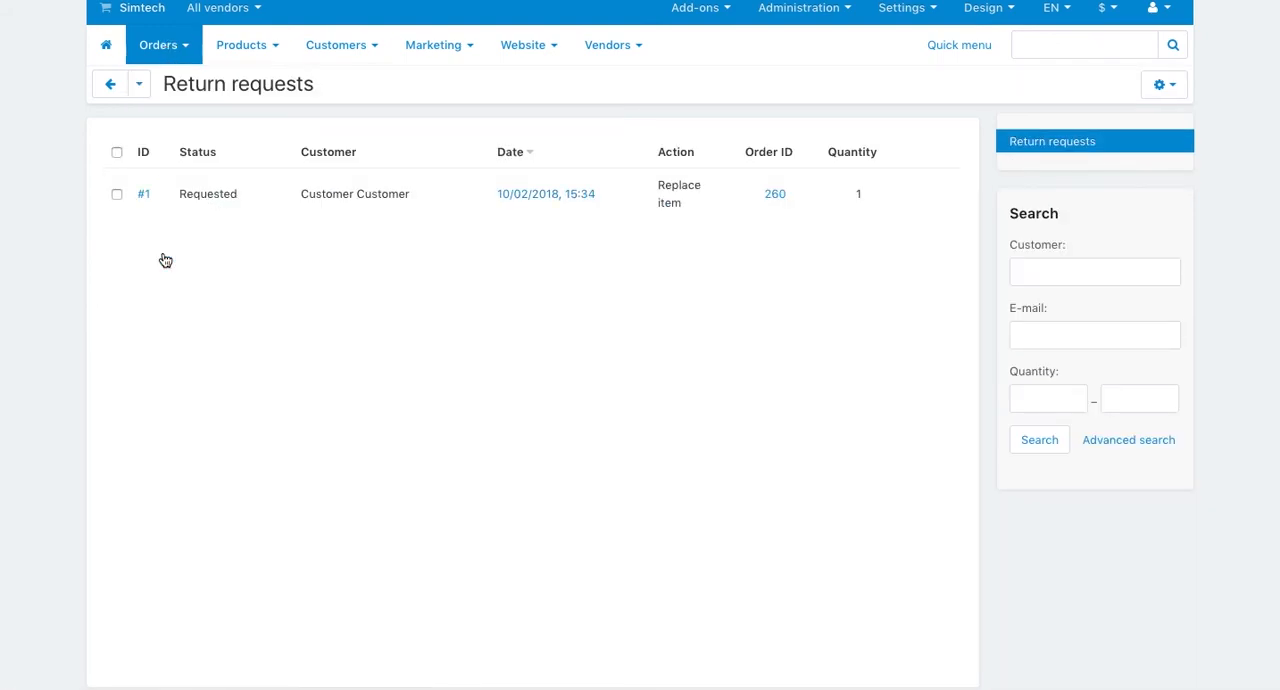
mouse_move(164, 318)
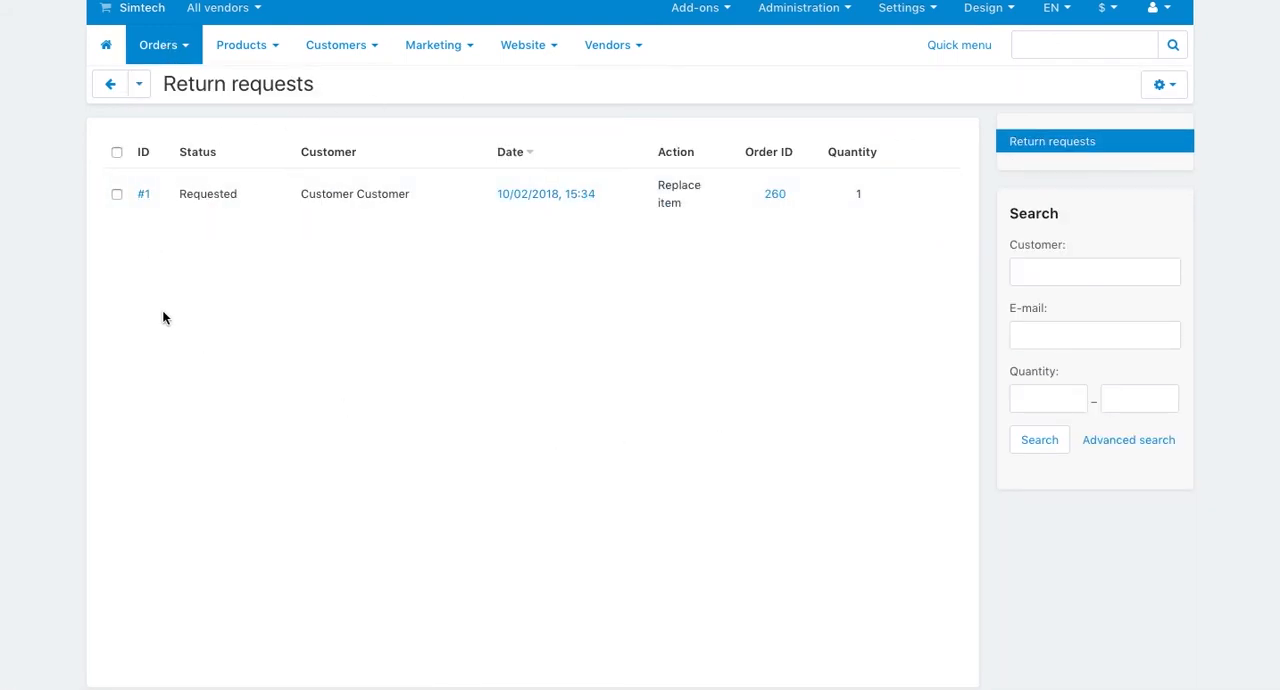